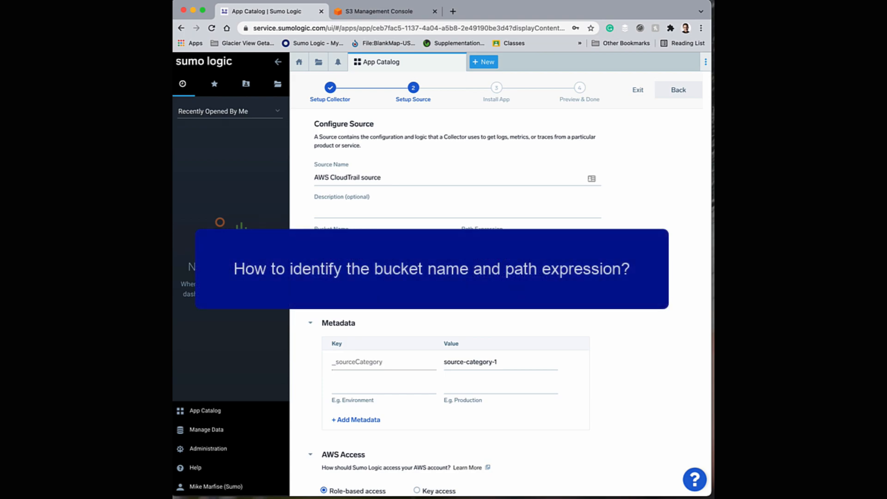
pyautogui.moveTo(642, 324)
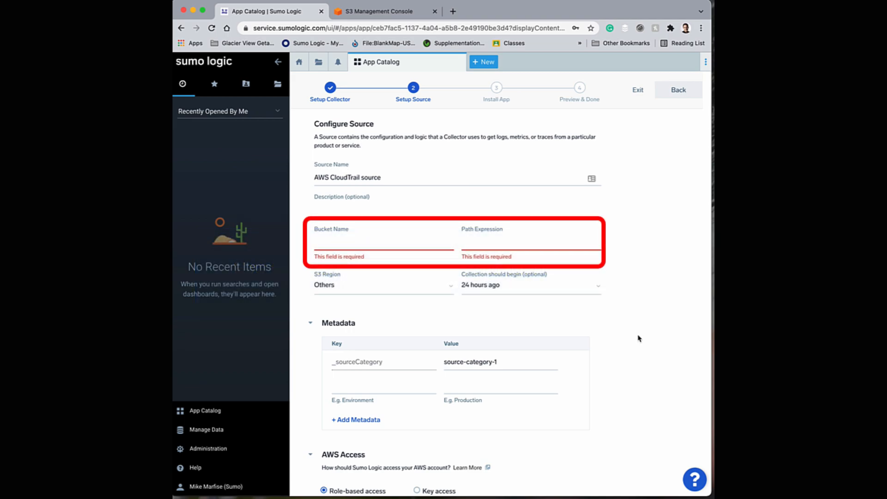
pyautogui.moveTo(528, 131)
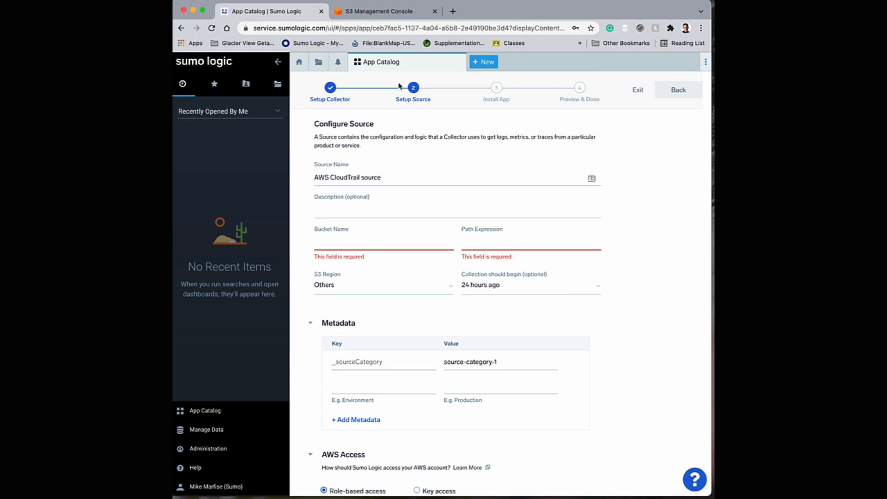
# Step: Copy the S3 URI of mmarfisetest's AWSLogs/<account>/CloudTrail folder from the S3 console
pyautogui.click(373, 11)
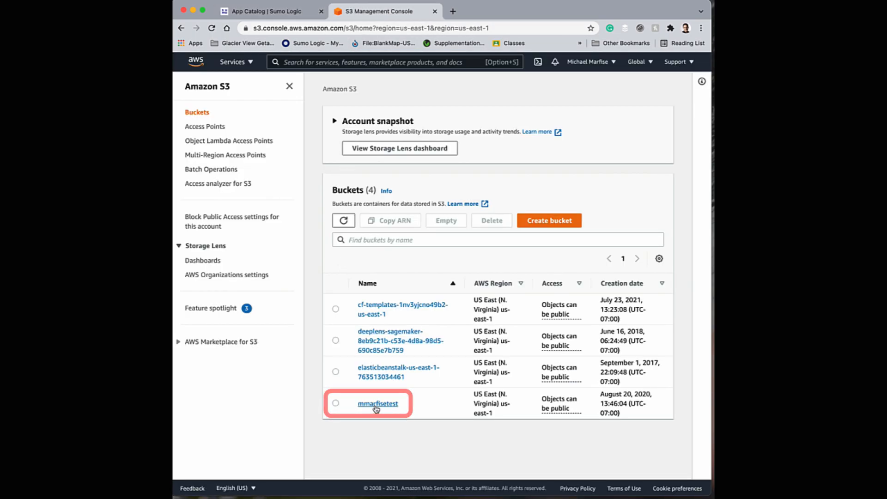
pyautogui.click(377, 404)
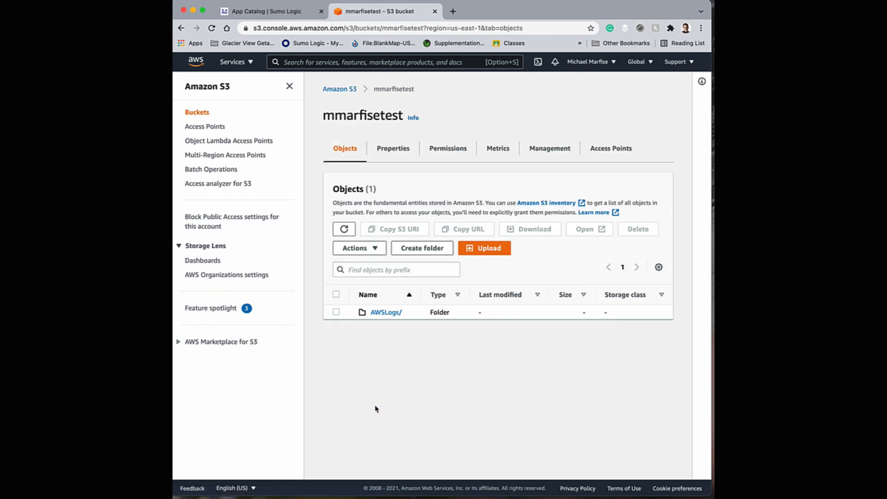
pyautogui.click(385, 312)
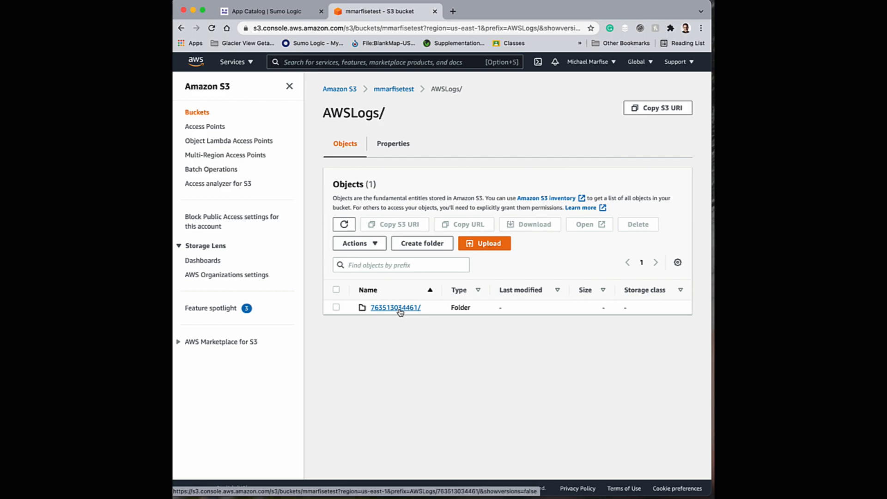
pyautogui.click(395, 307)
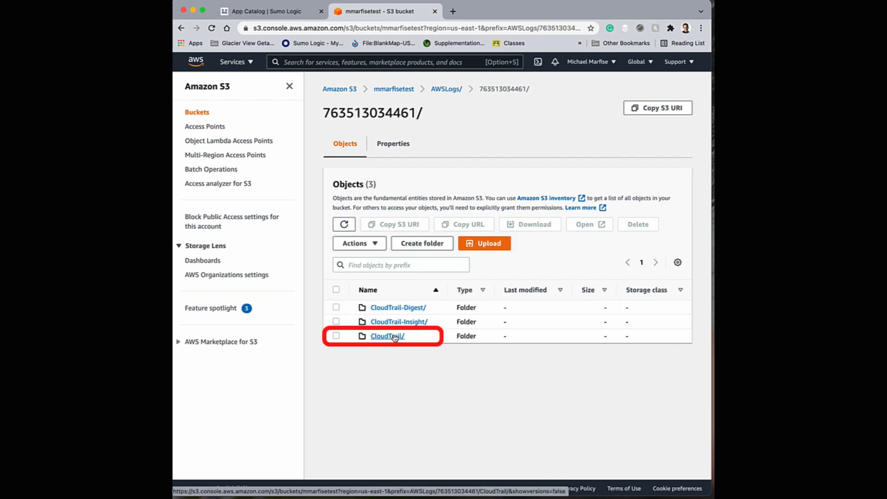
pyautogui.click(389, 335)
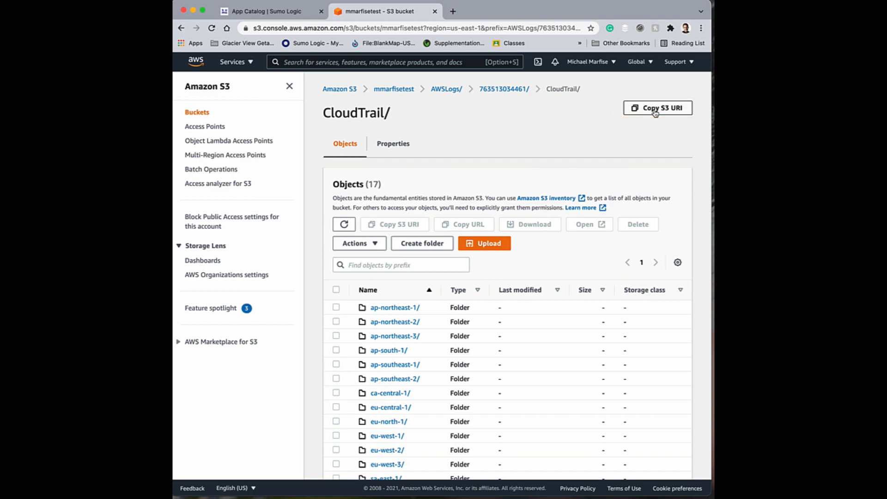
pyautogui.click(658, 108)
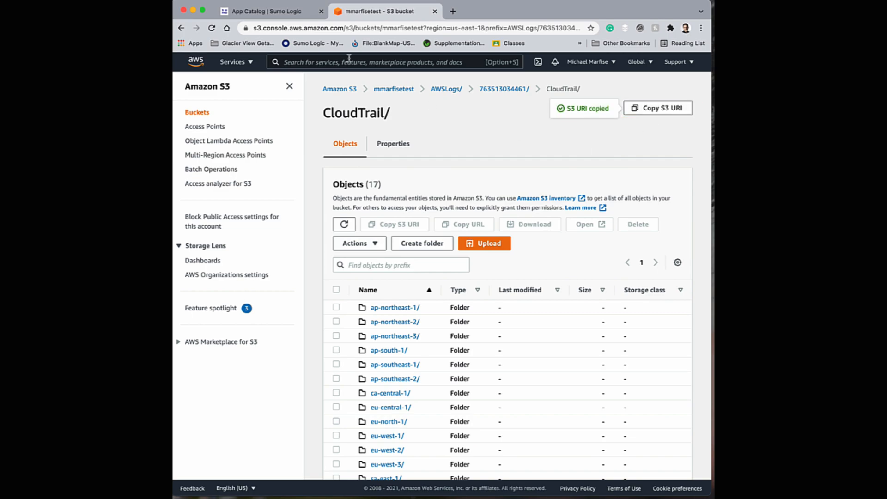
pyautogui.click(271, 11)
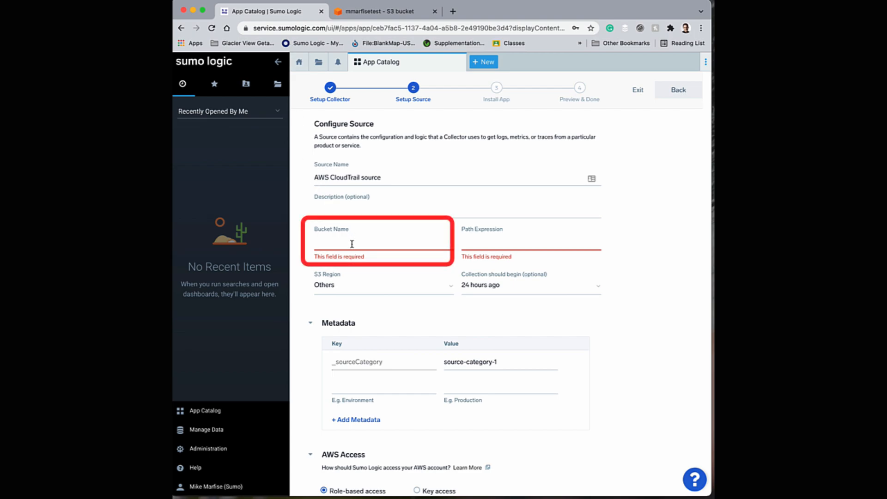
# Step: Enter bucket name mmarfisetest and paste the copied CloudTrail S3 URI into Path Expression
pyautogui.write('mmarfise')
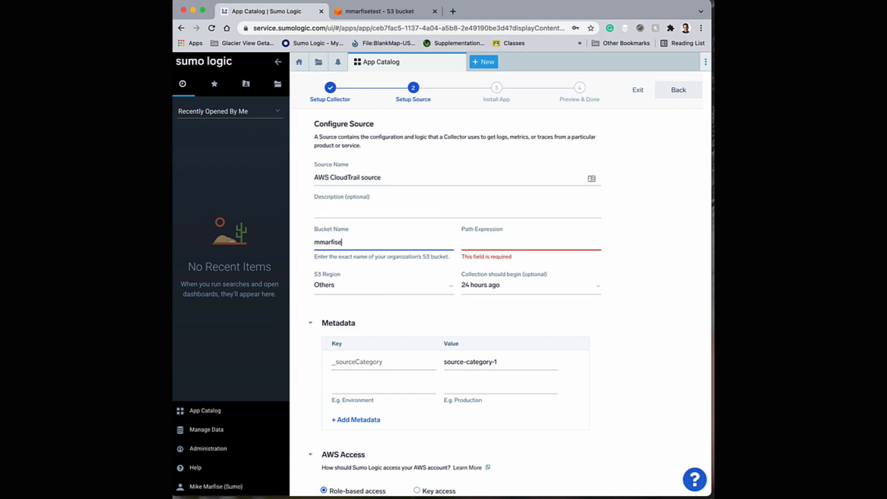
pyautogui.write('test')
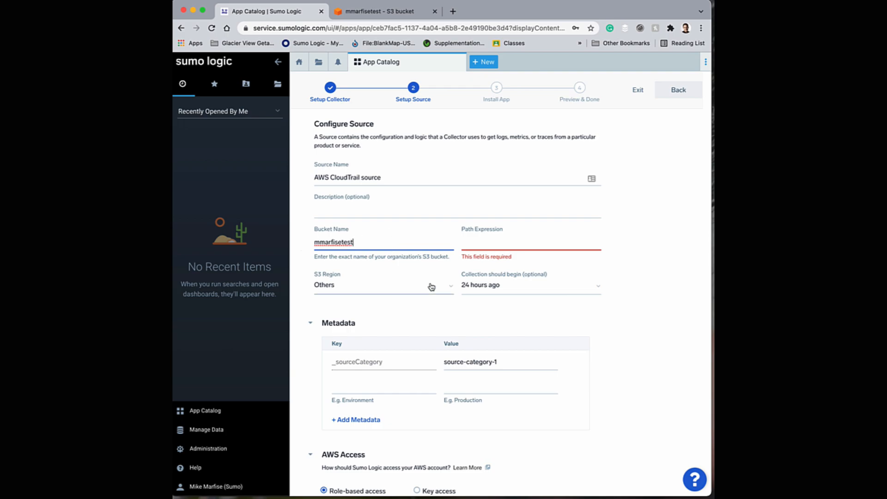
pyautogui.rightClick(529, 242)
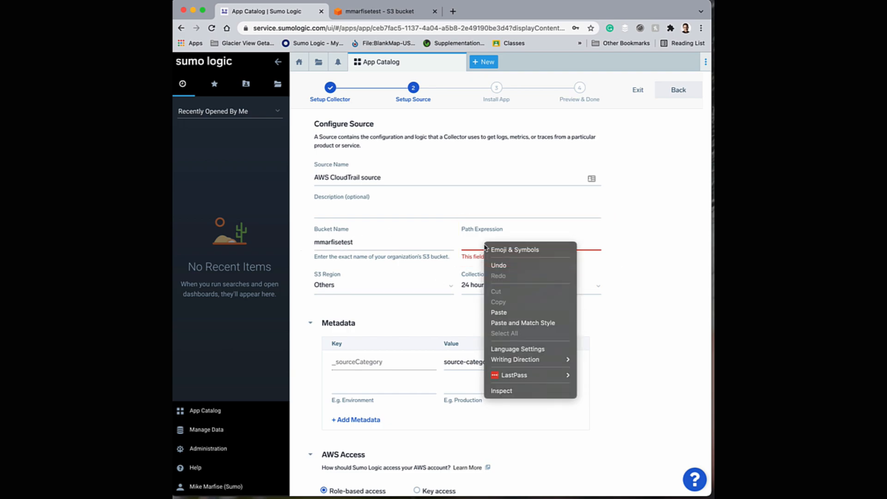
pyautogui.click(499, 312)
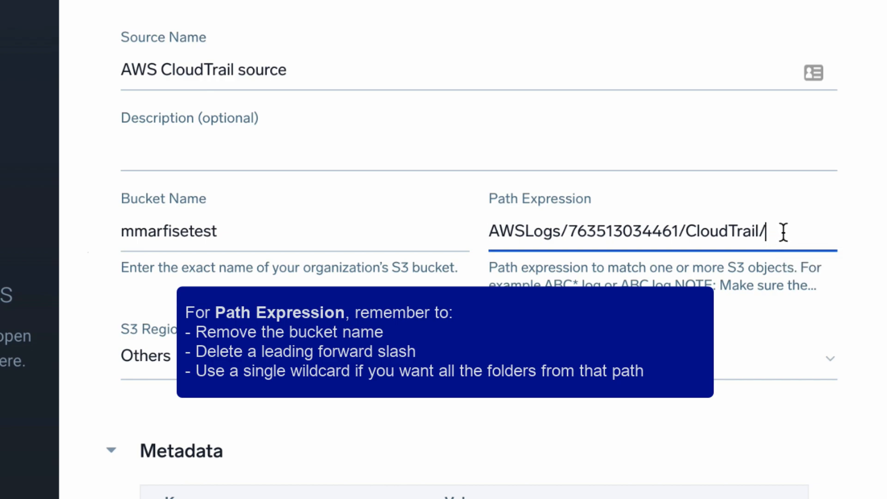
pyautogui.write('*')
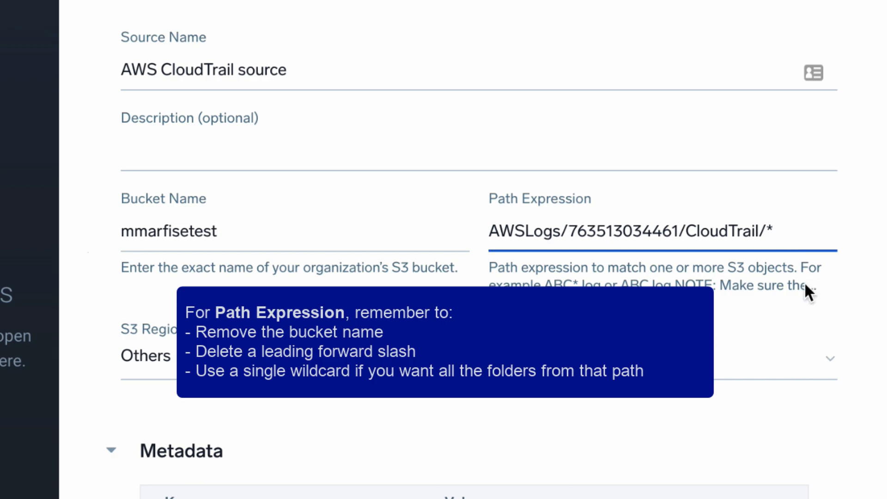